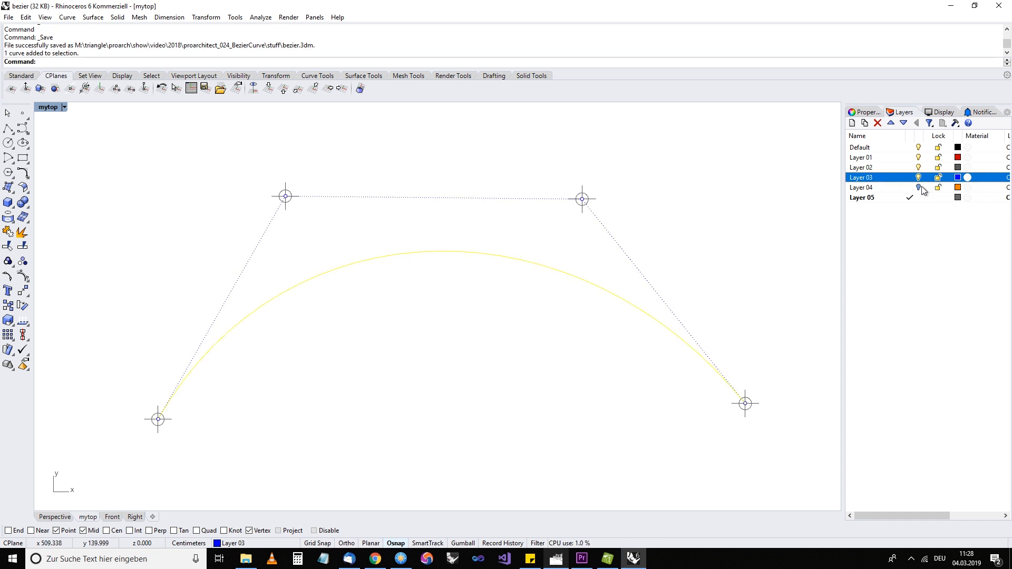
Hide Layer 03, then draw lines through the first three control points to trace the polygon.
left_click(869, 187)
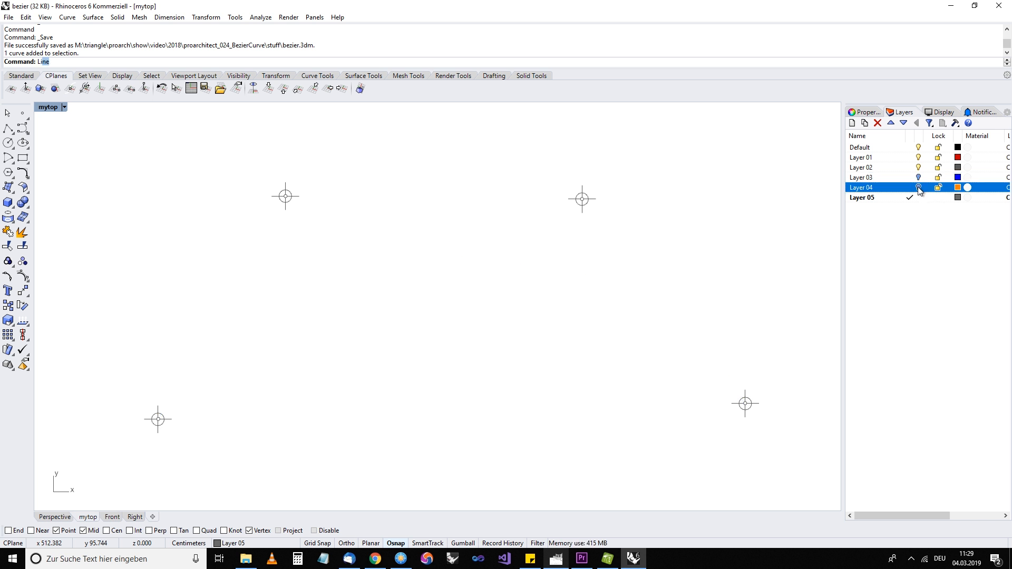
left_click(157, 420)
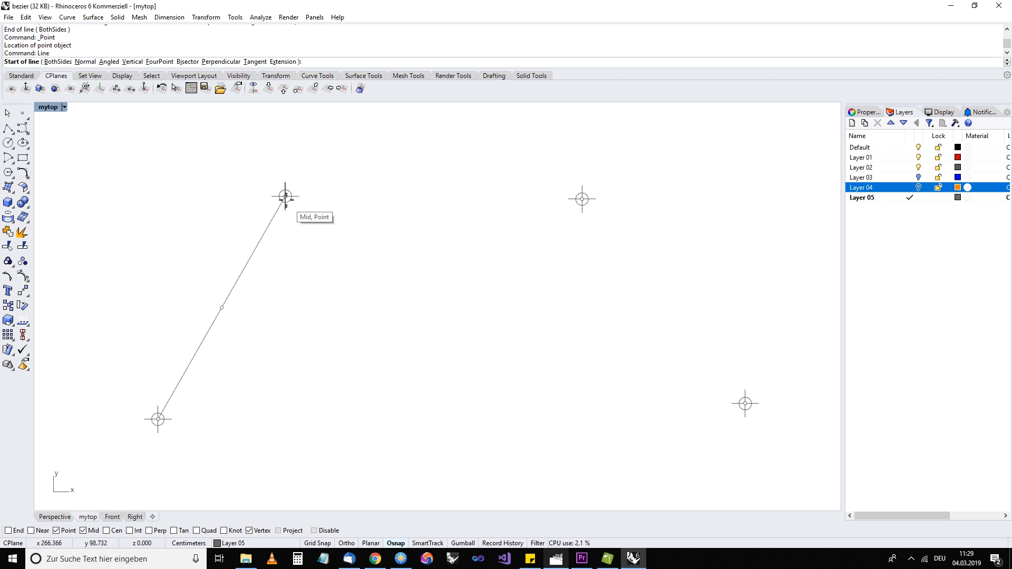
left_click(580, 199)
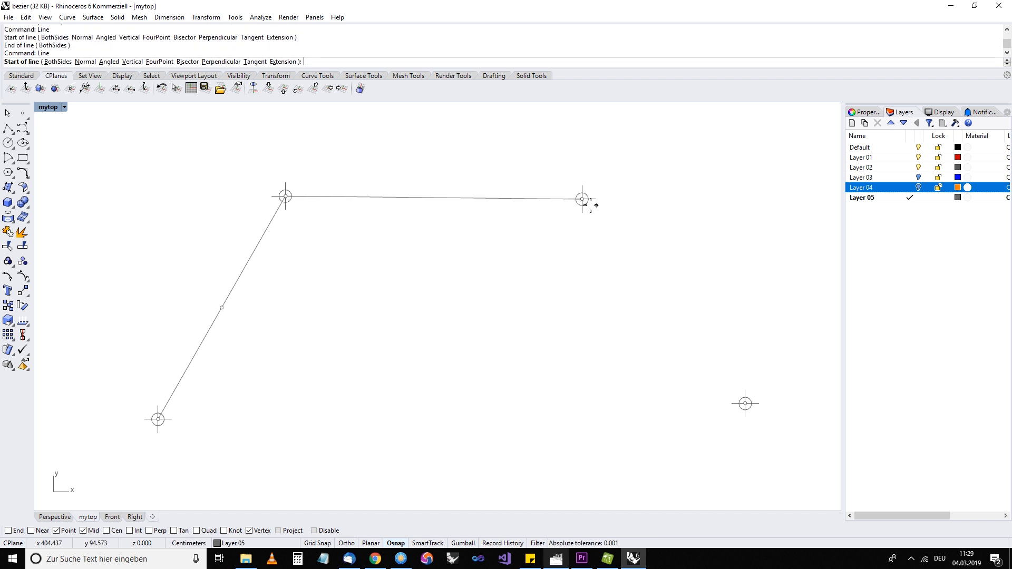
left_click(744, 403)
type("Lib")
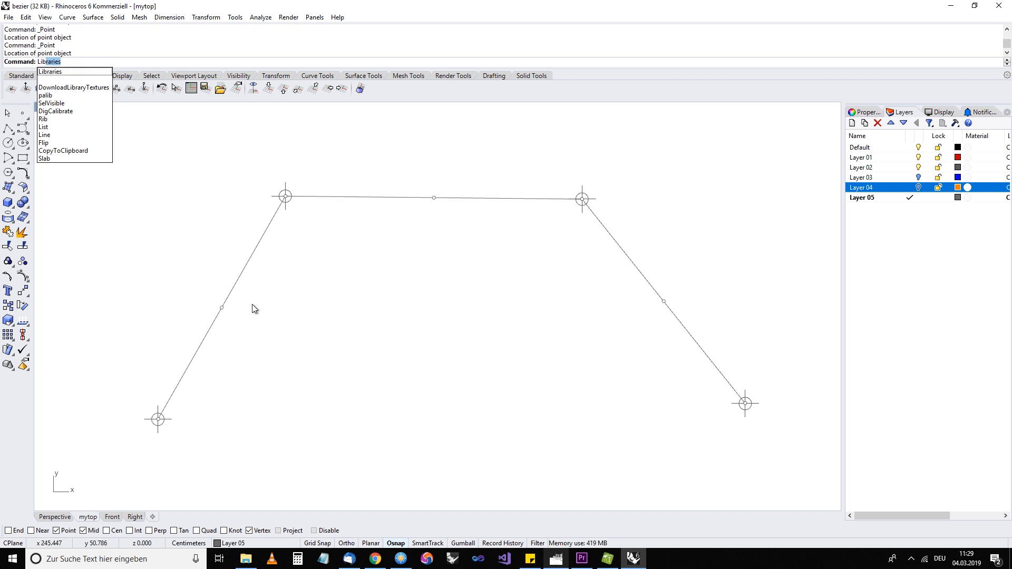
type("Llin")
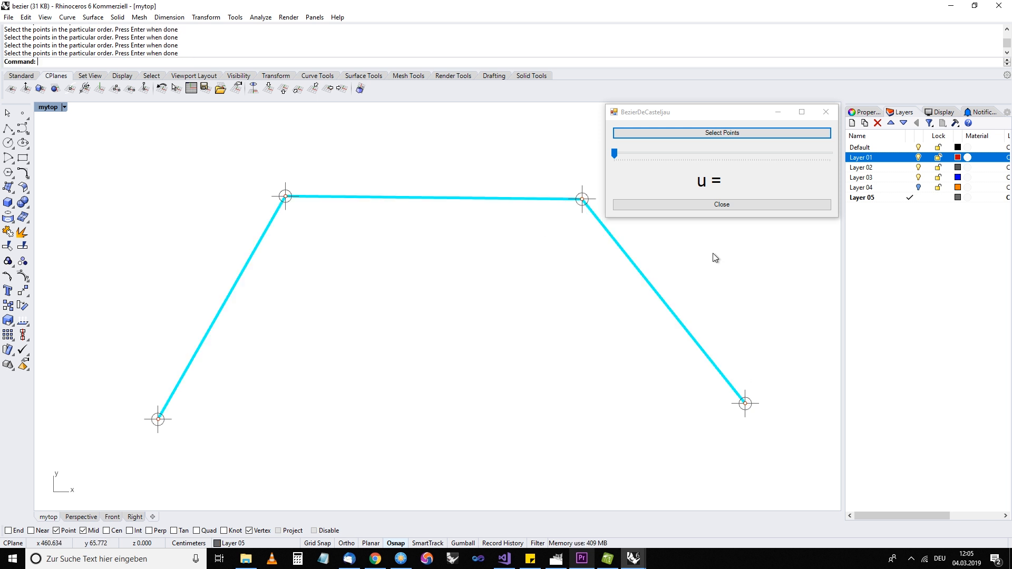
Slide the de Casteljau parameter u through 0,14, 0,35, 0,74, 0,82, 0,39 and back to 0.
left_click_drag(613, 154, 643, 154)
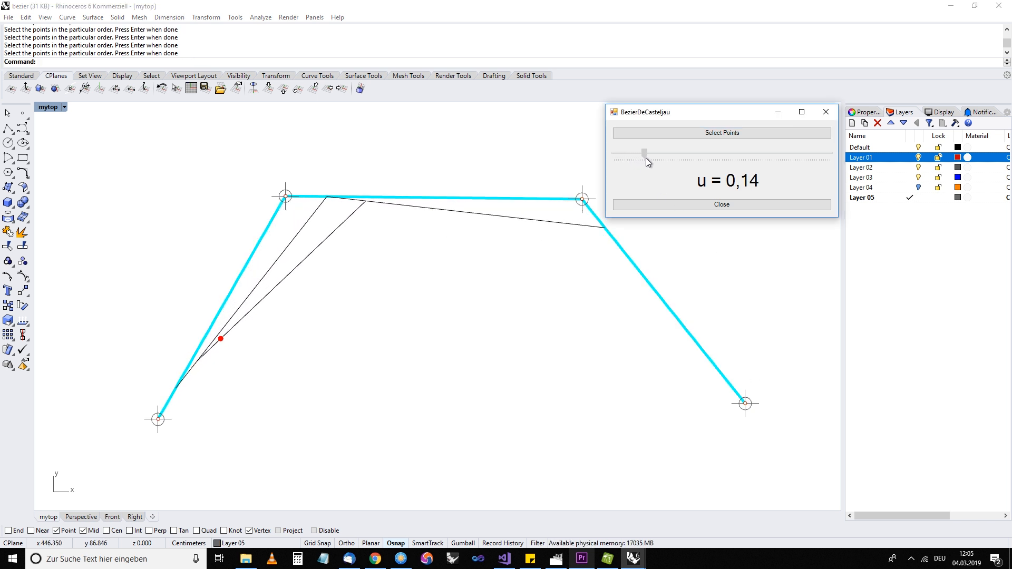
left_click_drag(643, 153, 689, 153)
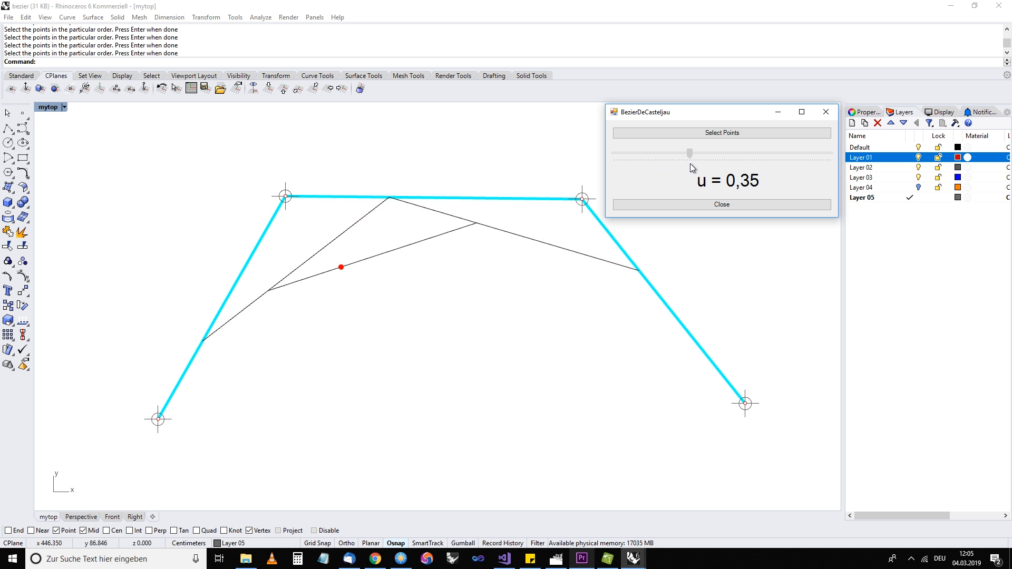
left_click_drag(688, 152, 785, 153)
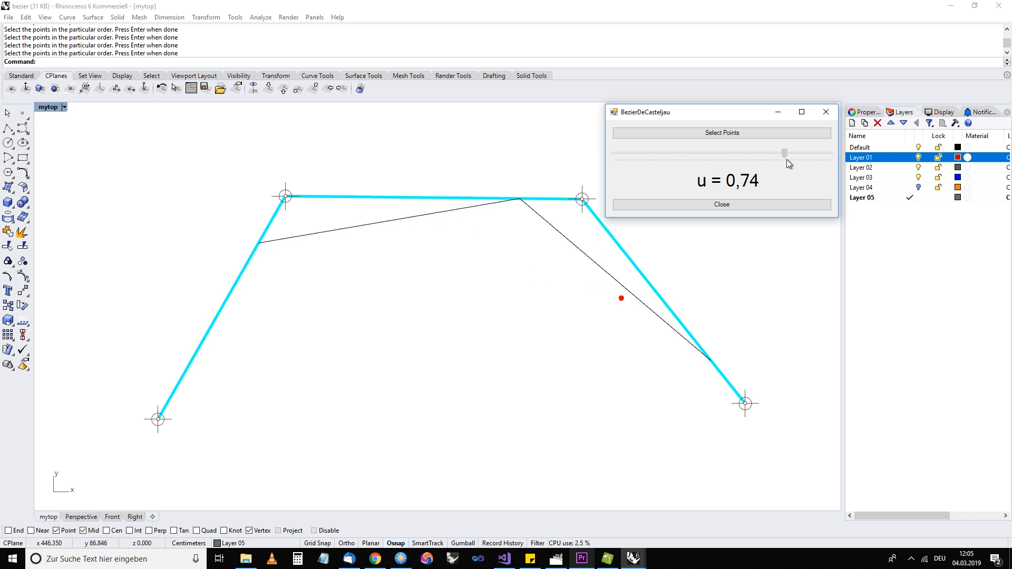
left_click_drag(784, 153, 789, 153)
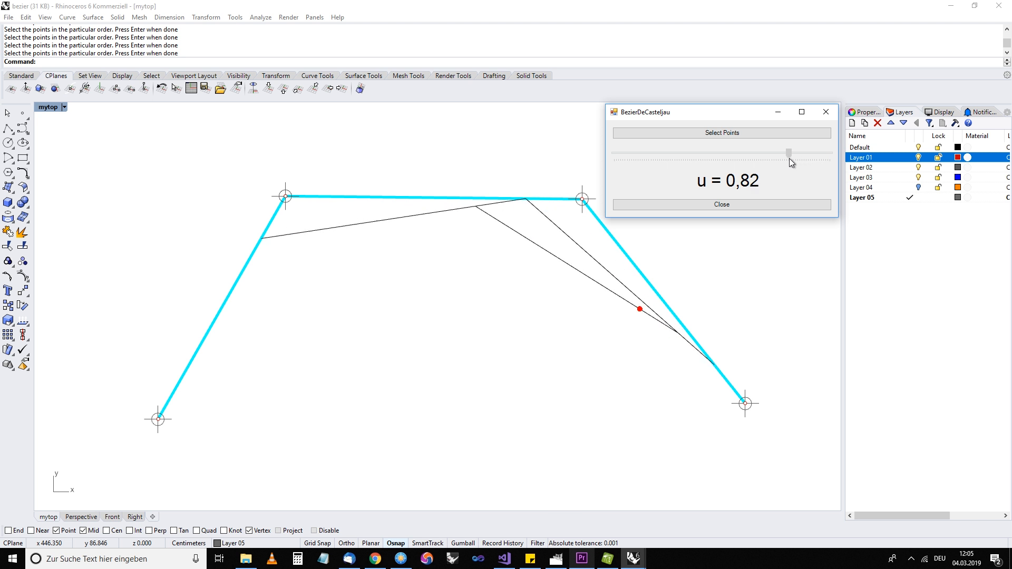
left_click_drag(788, 154, 690, 154)
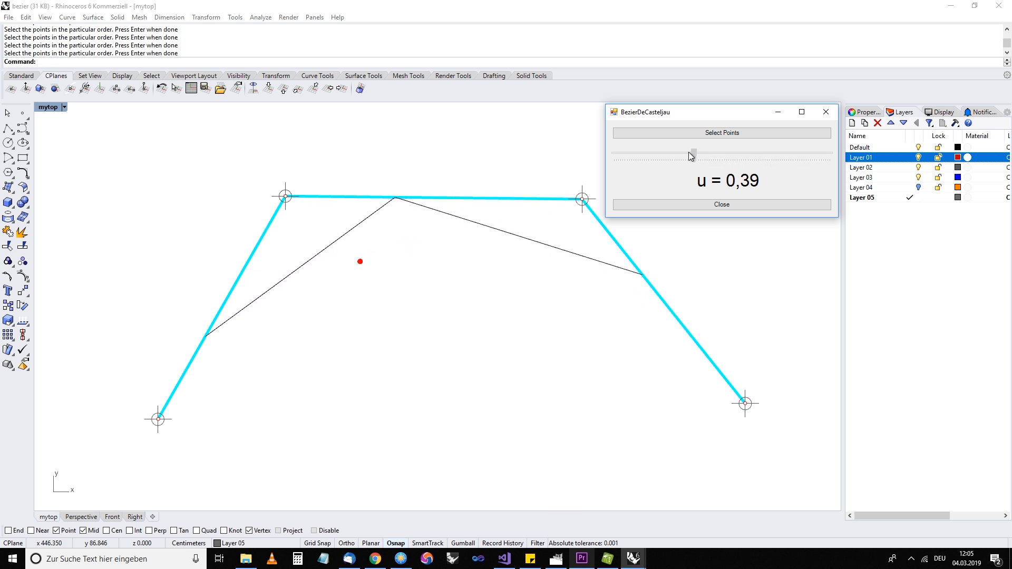
left_click_drag(692, 154, 612, 154)
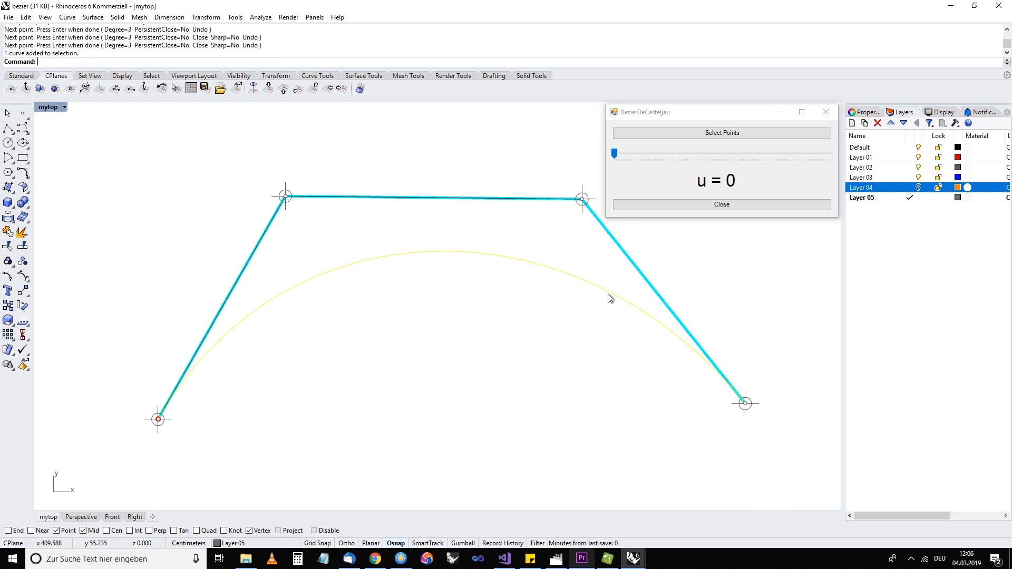
Run ConvertToBeziers, then slide u through 0,02, 0,27, 0,55, 0,69, 0,22 to track the point along the curve.
type("ConvertToBeziers")
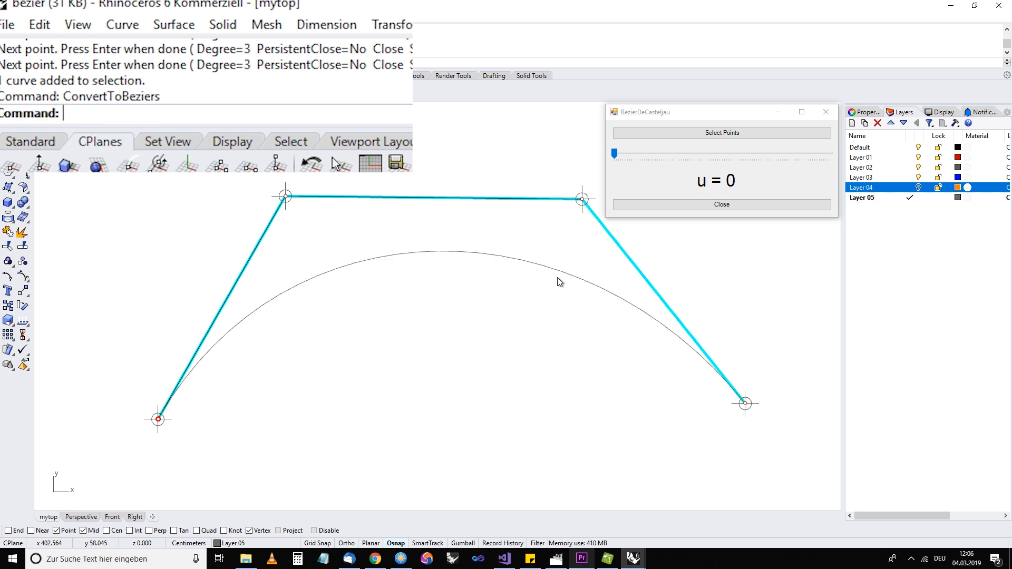
left_click_drag(613, 154, 621, 154)
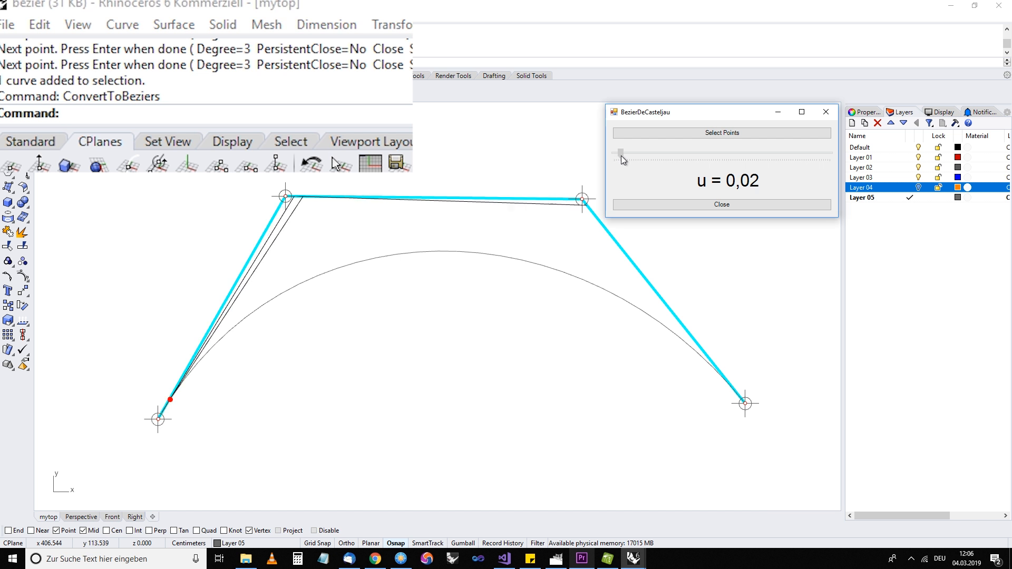
left_click_drag(621, 154, 672, 154)
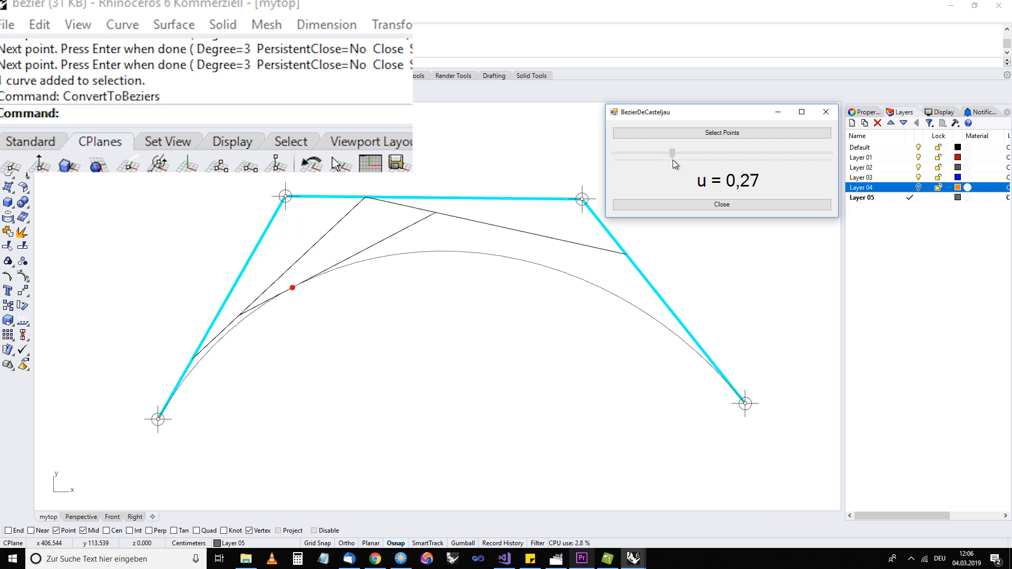
left_click_drag(672, 154, 741, 154)
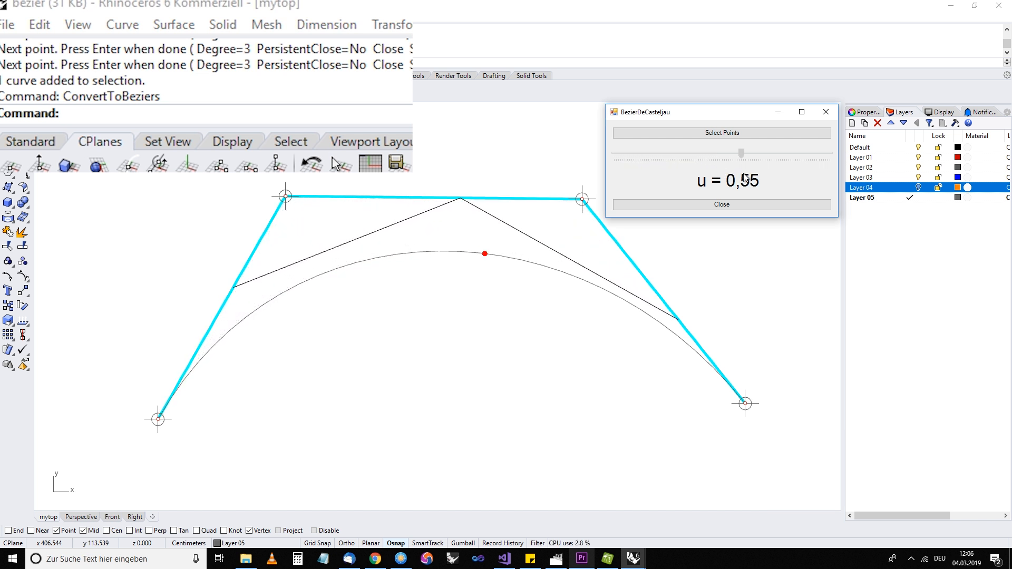
left_click_drag(740, 154, 830, 154)
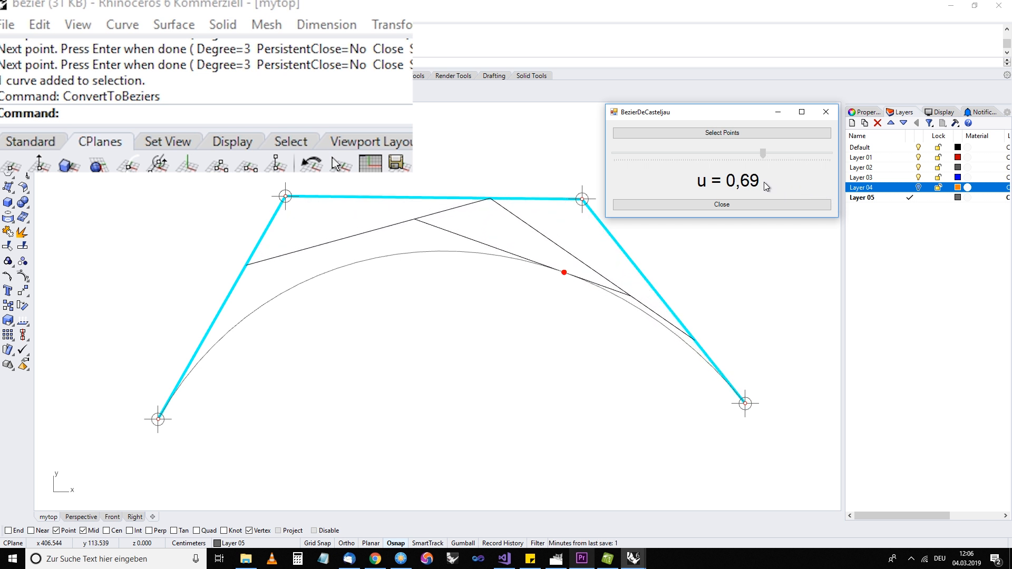
left_click_drag(761, 153, 645, 154)
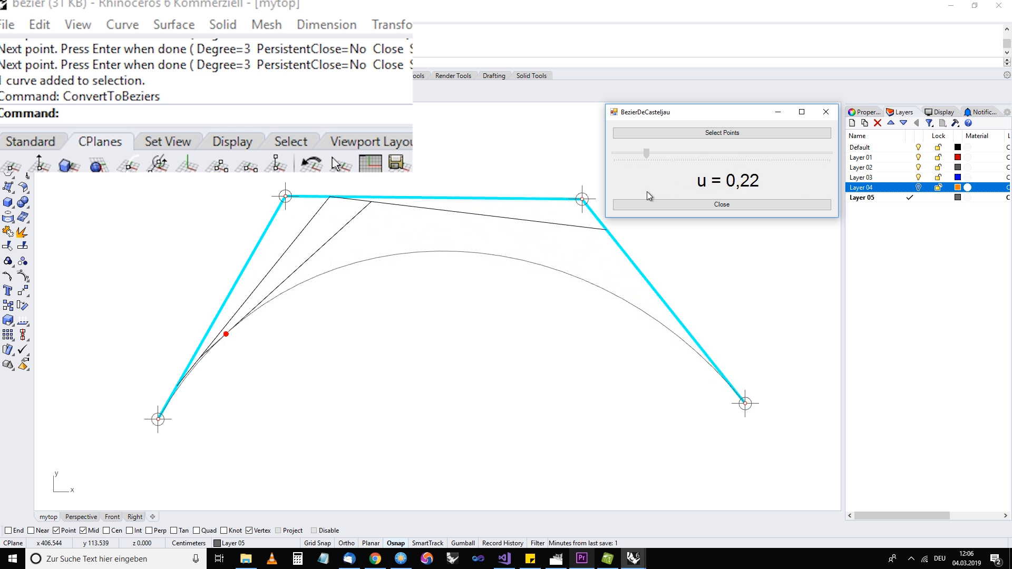
left_click_drag(645, 152, 613, 153)
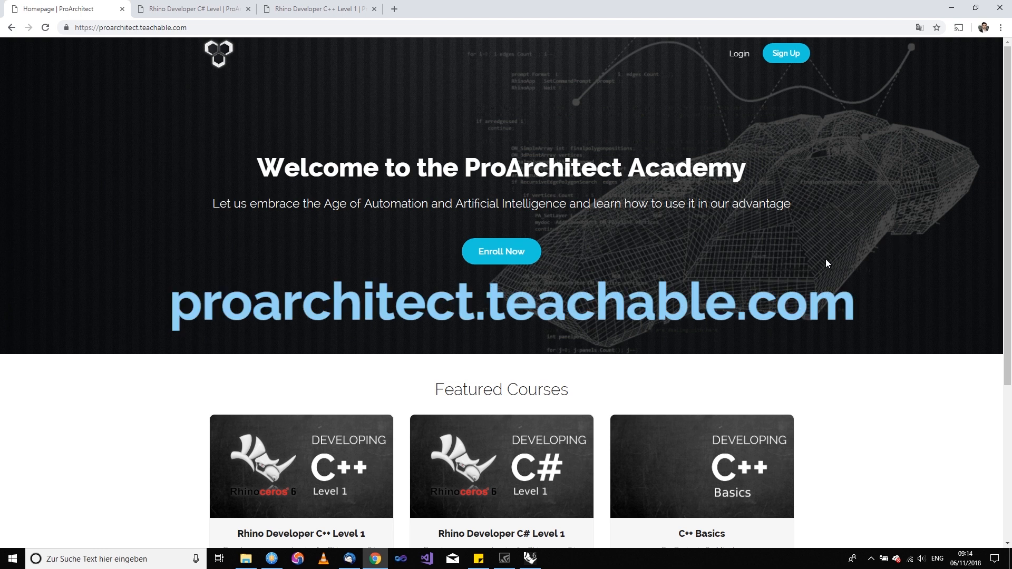
scroll("down", 3)
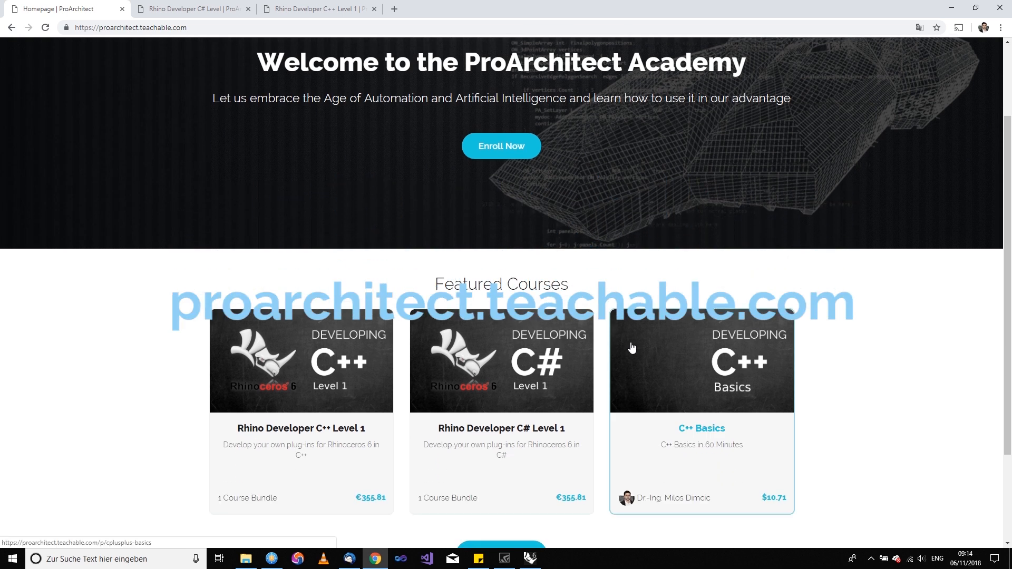
mouse_move(348, 374)
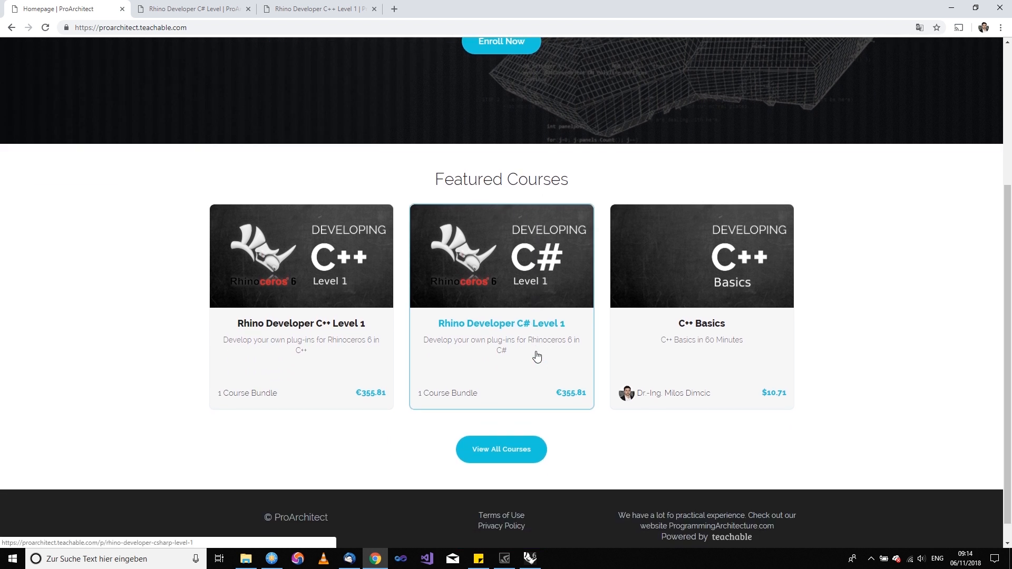
scroll("up", 3)
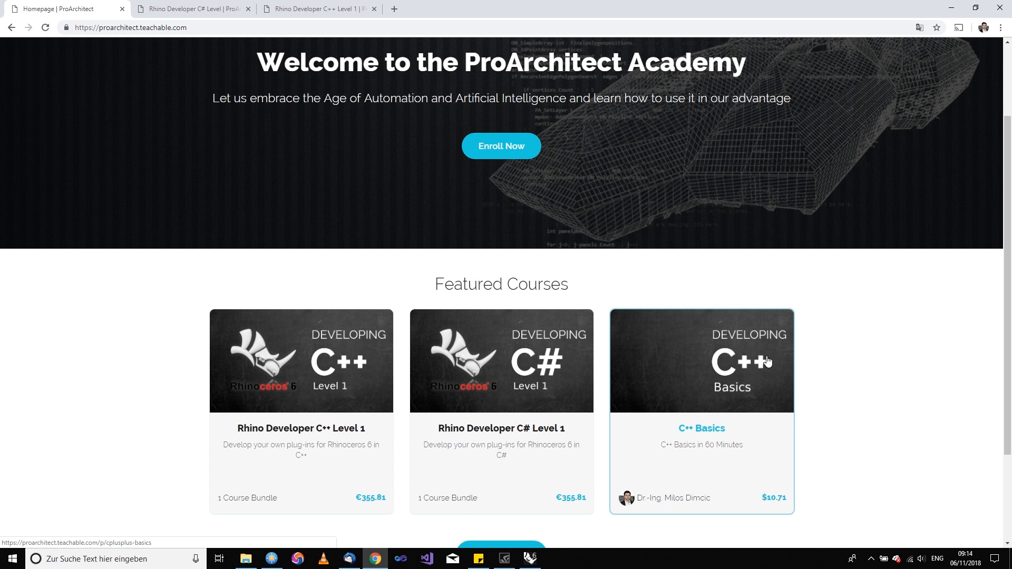
scroll("down", 3)
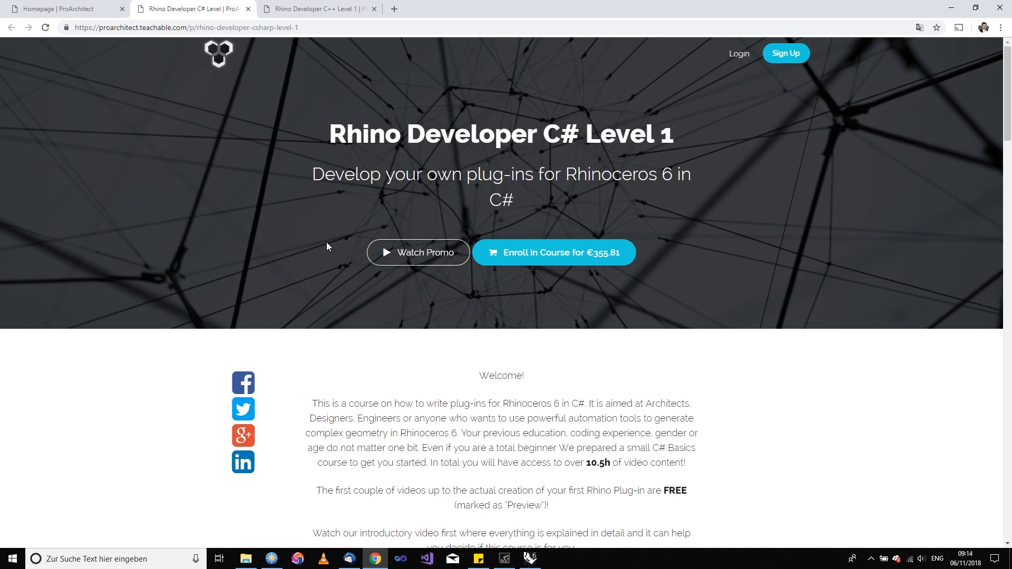
mouse_move(316, 243)
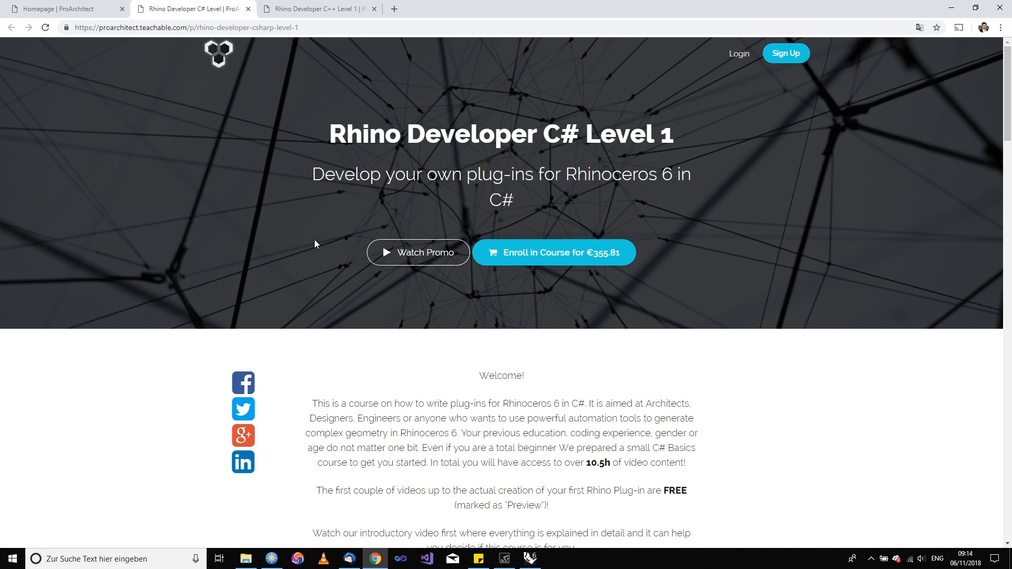
Scroll down the C# Level 1 course page through Your Instructor and Class Curriculum.
scroll("down", 3)
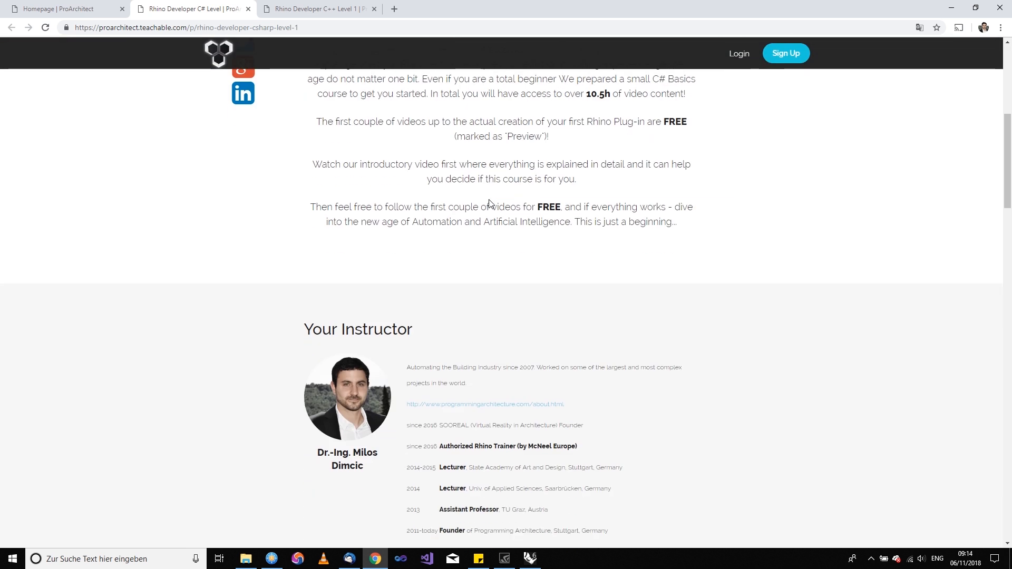
scroll("up", 3)
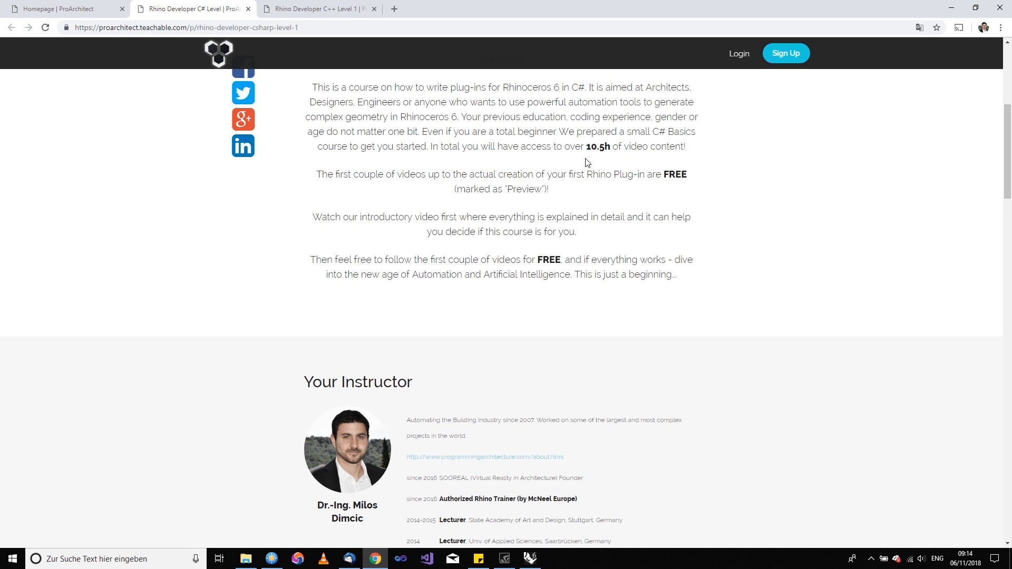
scroll("down", 3)
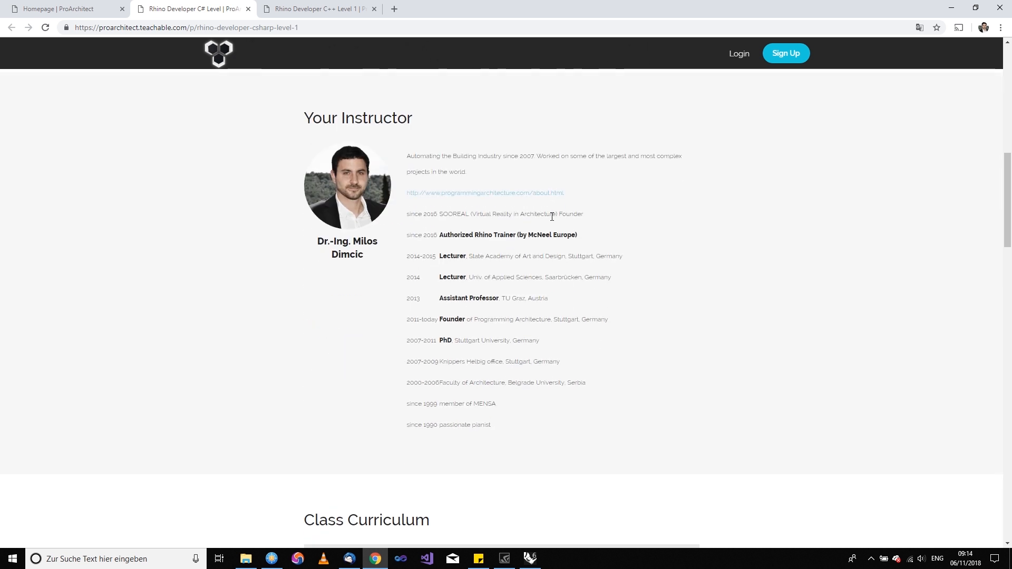
scroll("down", 3)
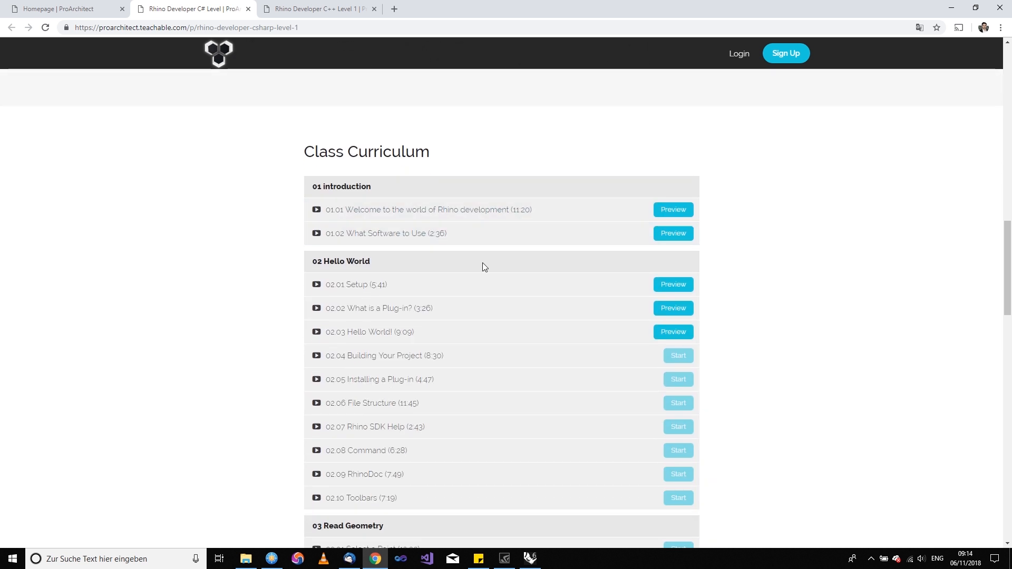
mouse_move(479, 311)
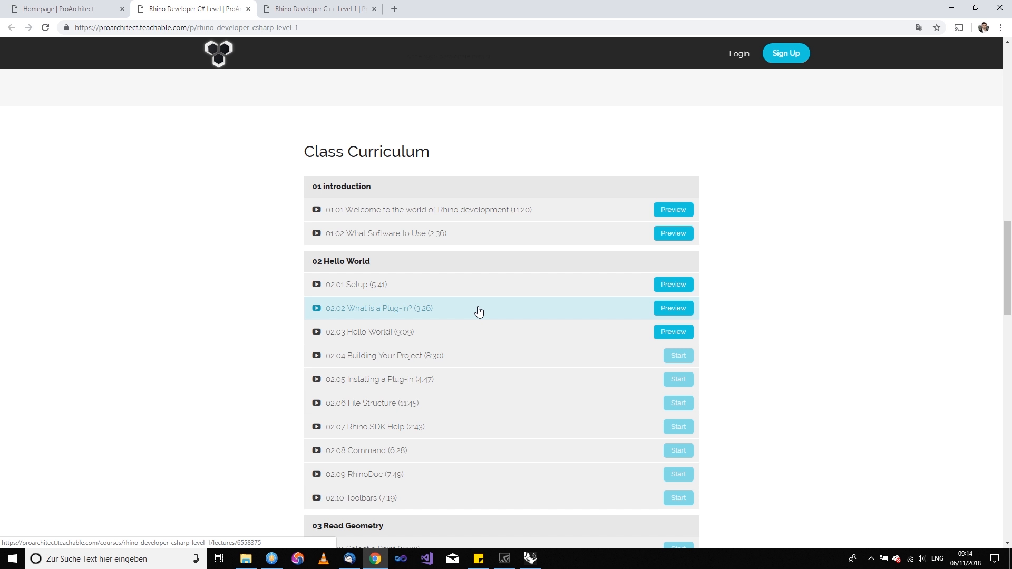
scroll("down", 3)
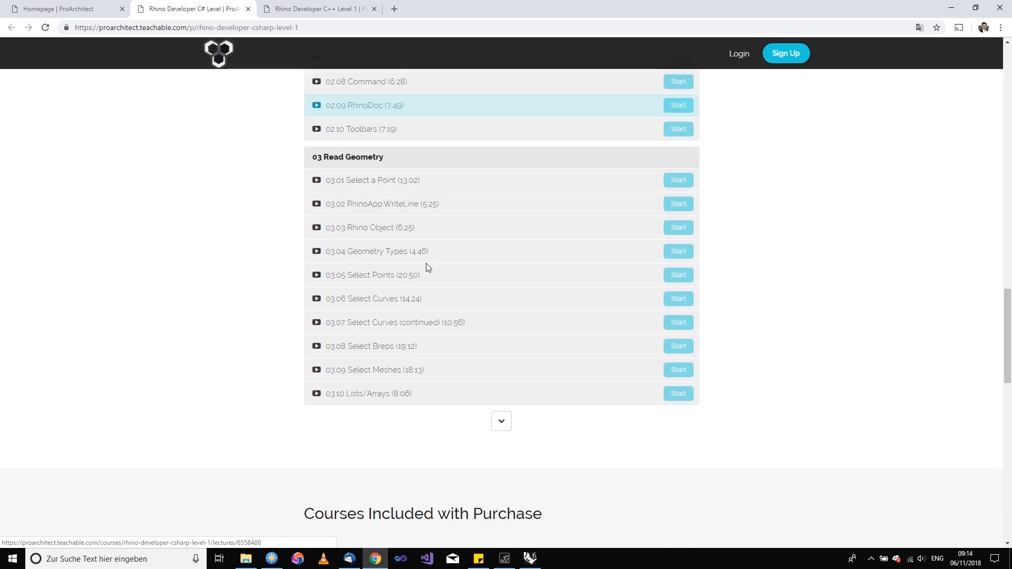
scroll("down", 3)
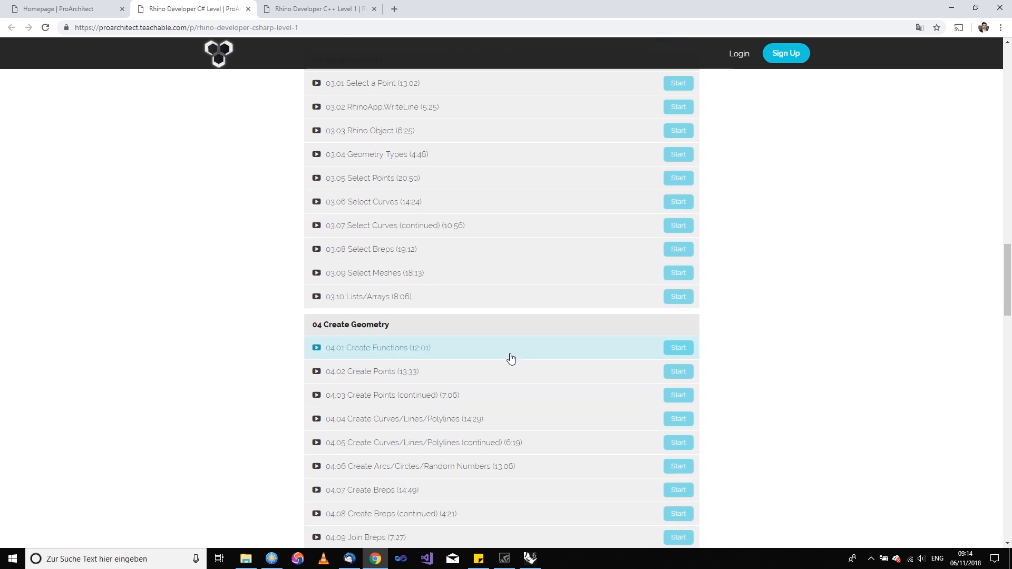
scroll("down", 3)
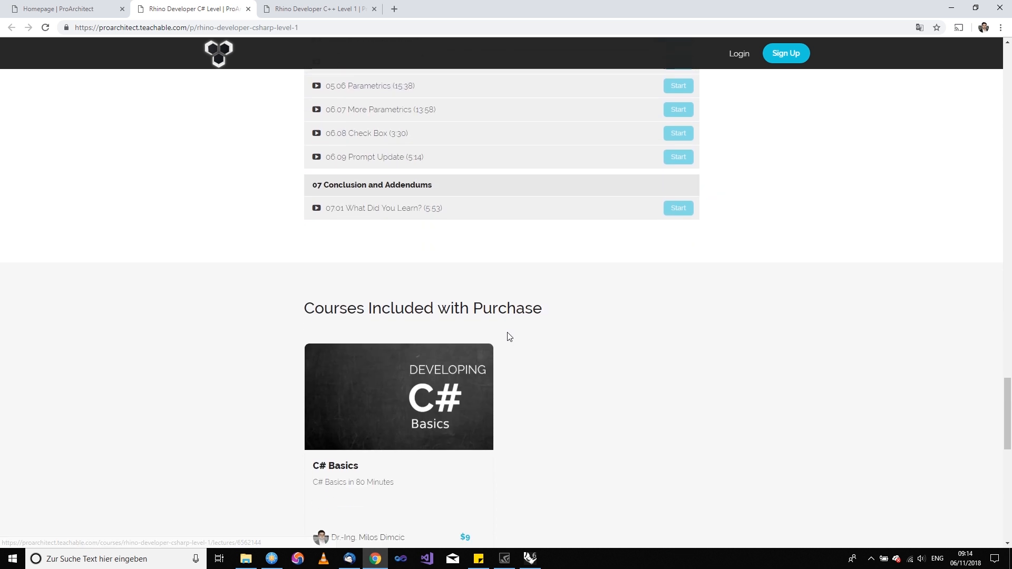